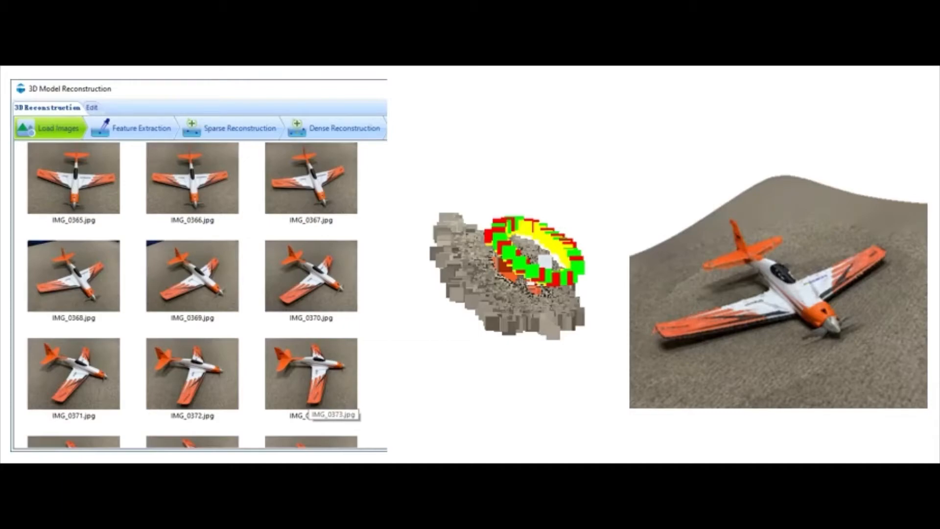
Load the textured airplane surface model in the Edit tab in Surface display mode
{"action": "left_click", "coordinate": [91, 107]}
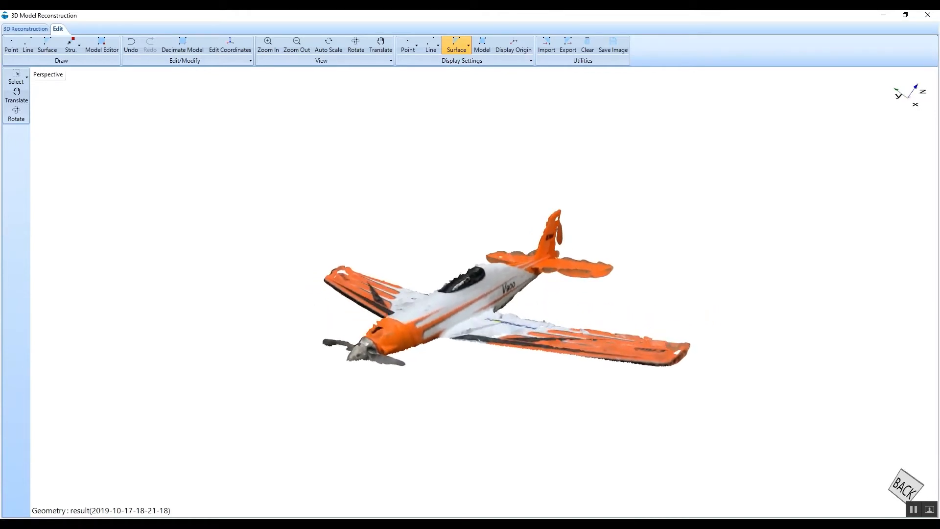
Go to the 3D Reconstruction workflow at its empty Load Images step
{"action": "left_click", "coordinate": [25, 29]}
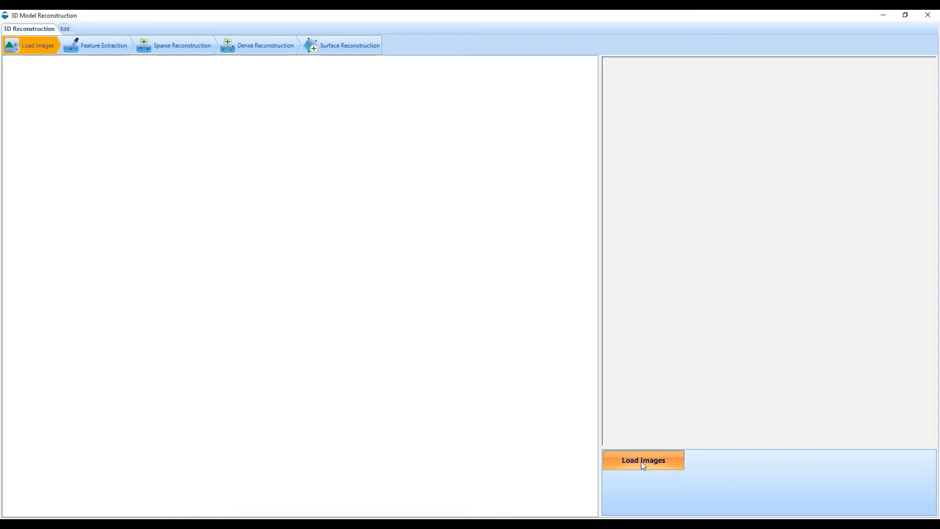
Load airplane photos IMG_0259 through IMG_0286 into the reconstruction project
{"action": "left_click", "coordinate": [641, 460]}
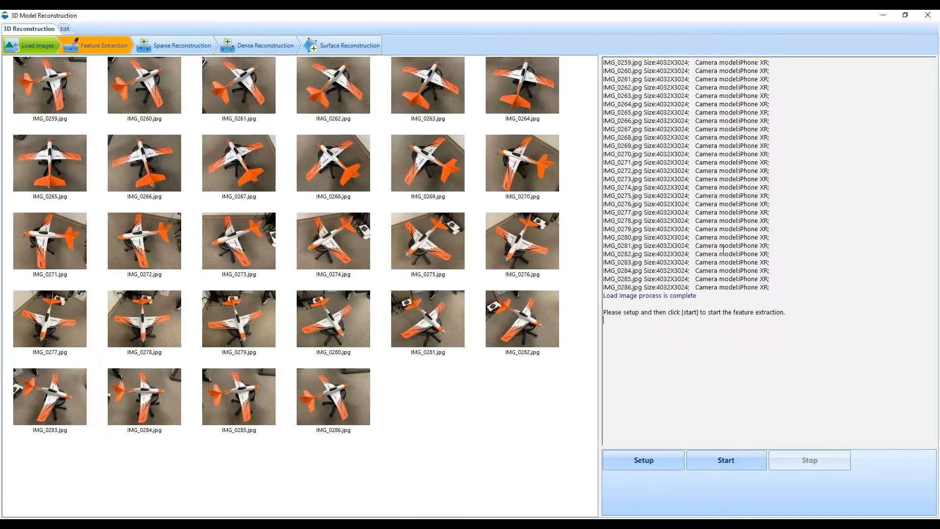
{"action": "left_click", "coordinate": [642, 460]}
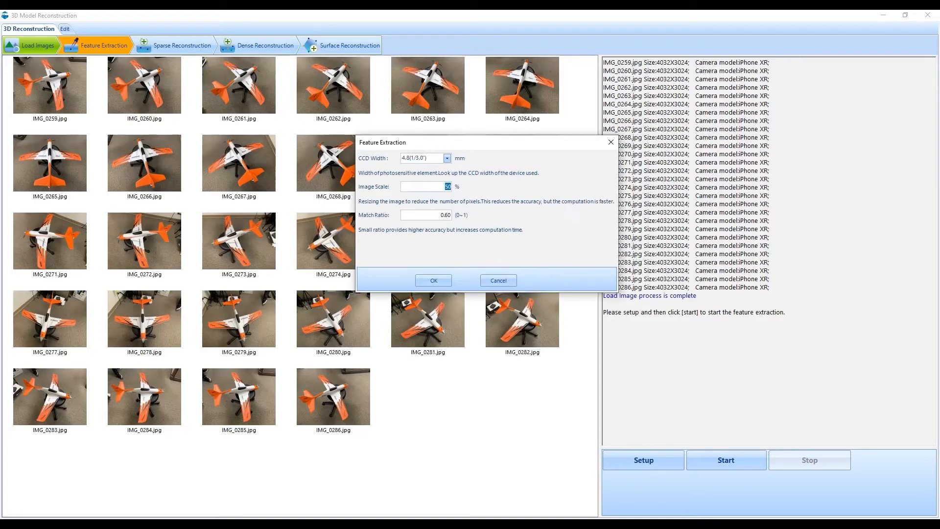
Extract features from all photos at 50% image scale with match ratio 0.60
{"action": "left_click", "coordinate": [422, 214]}
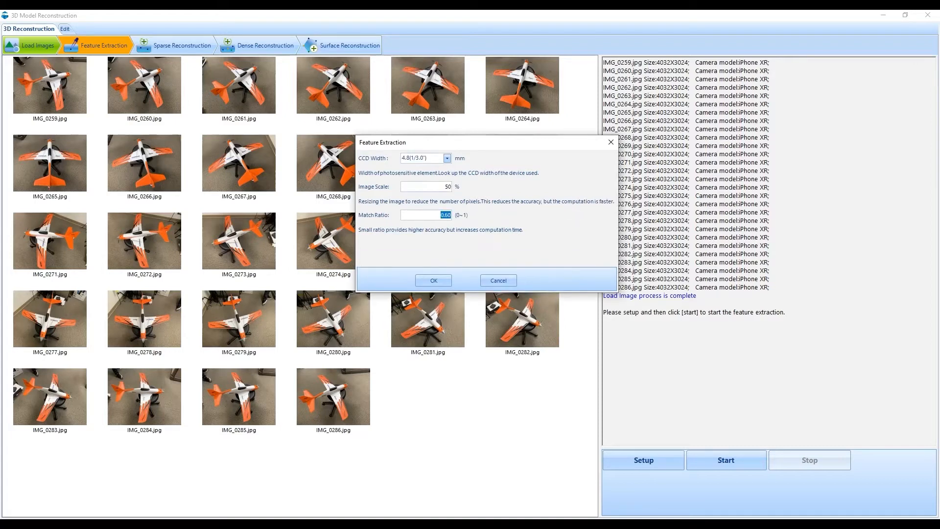
{"action": "left_click", "coordinate": [433, 280]}
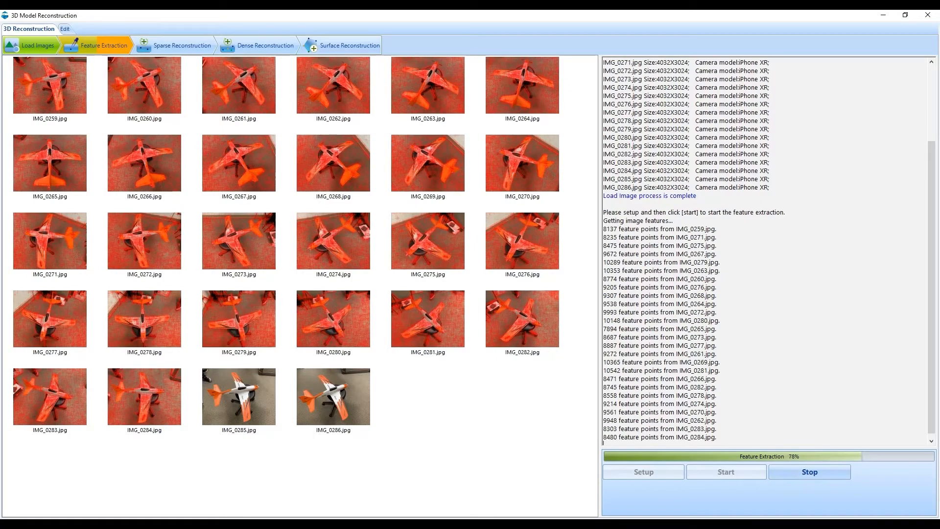
{"action": "left_click", "coordinate": [181, 45]}
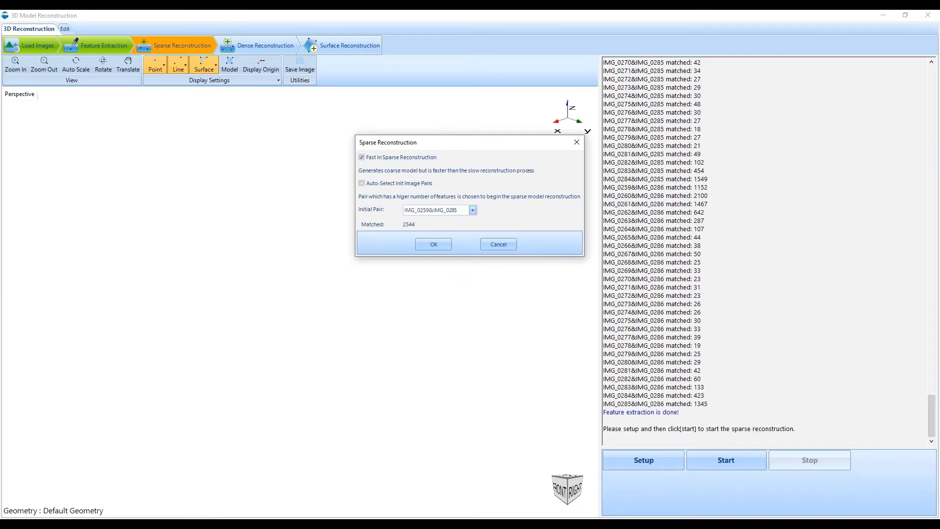
Build the sparse point cloud with Auto-Select Init Image Pairs enabled
{"action": "left_click", "coordinate": [472, 210]}
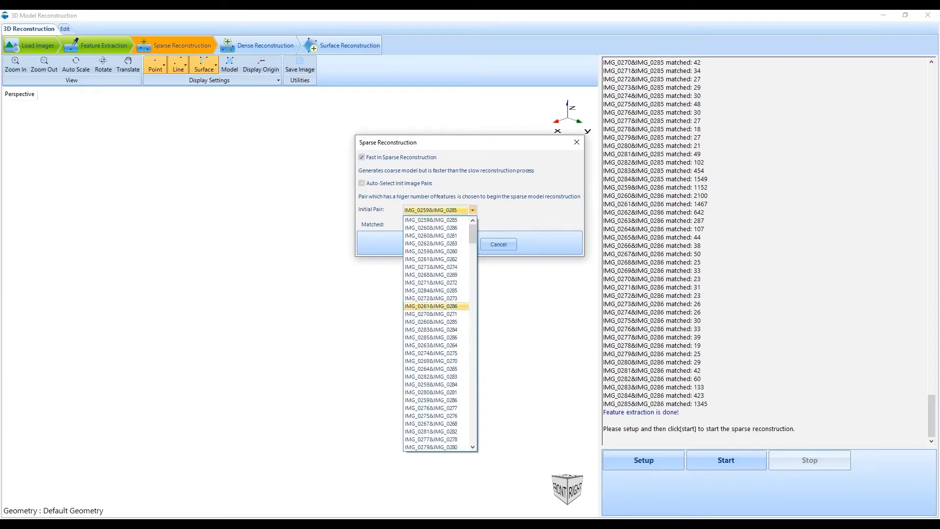
{"action": "left_click", "coordinate": [361, 182]}
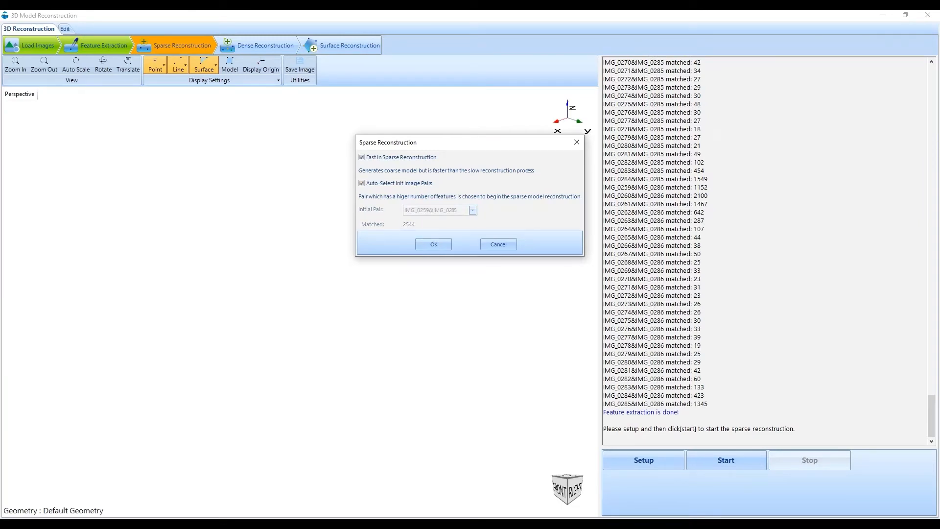
{"action": "left_click", "coordinate": [433, 243]}
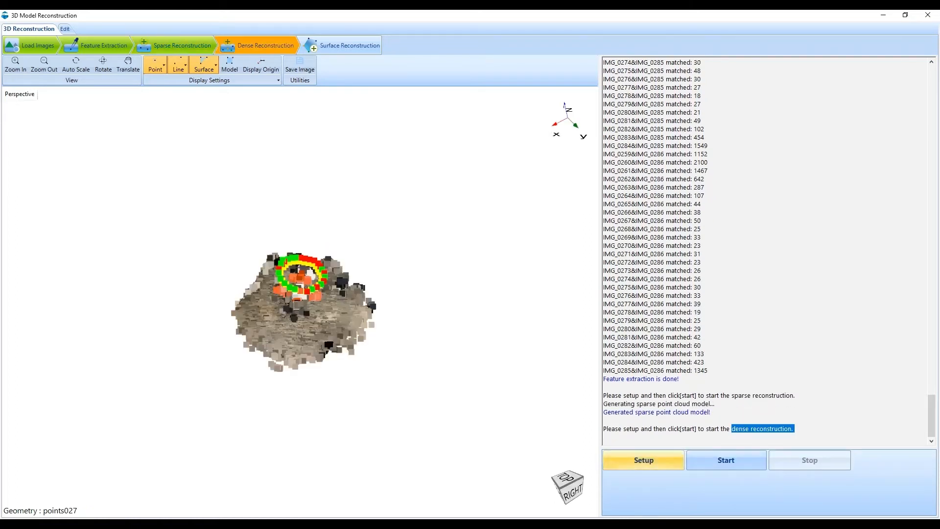
Build the dense point cloud and textured surface model, then view it in Edit
{"action": "left_click", "coordinate": [643, 460]}
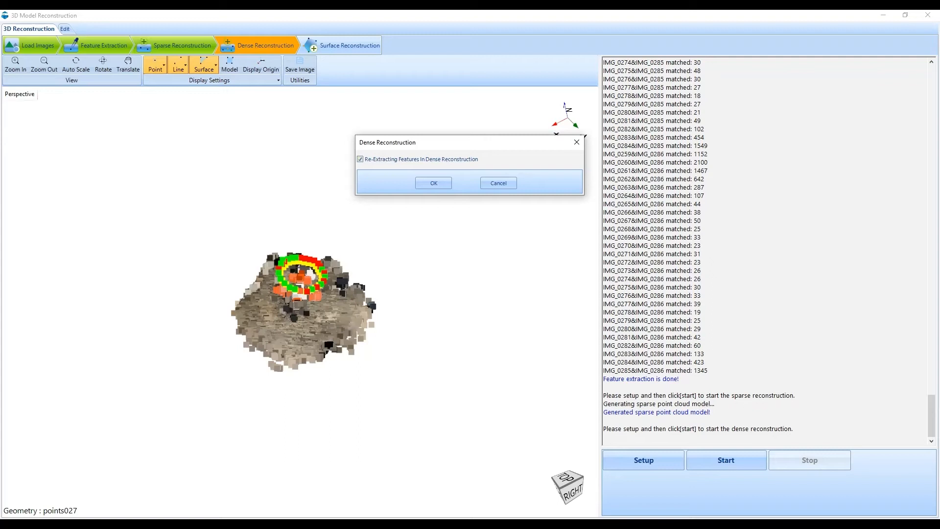
{"action": "left_click", "coordinate": [433, 182]}
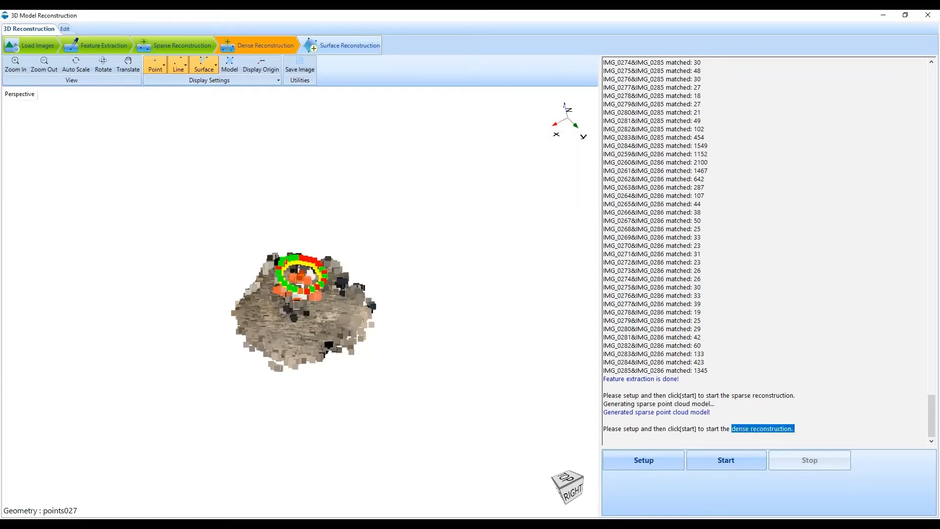
{"action": "left_click", "coordinate": [726, 460]}
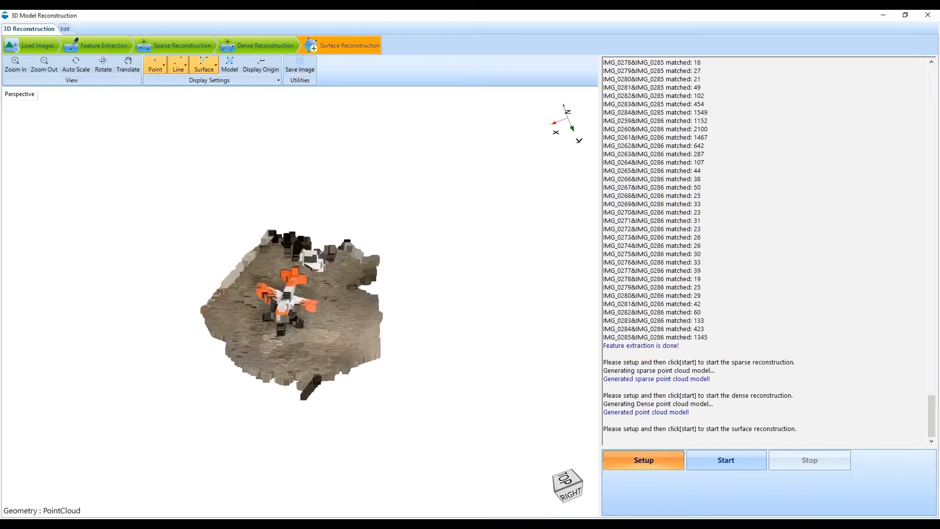
{"action": "left_click", "coordinate": [725, 459]}
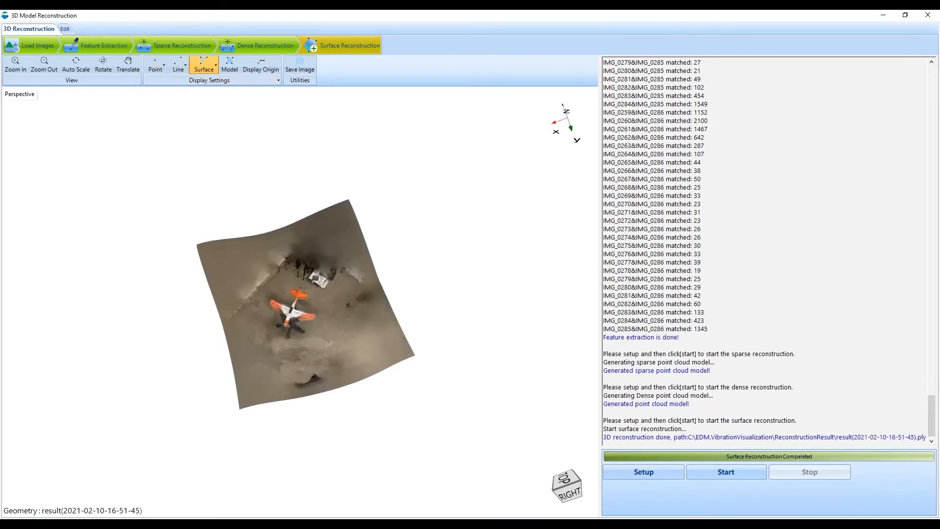
{"action": "left_click", "coordinate": [58, 28]}
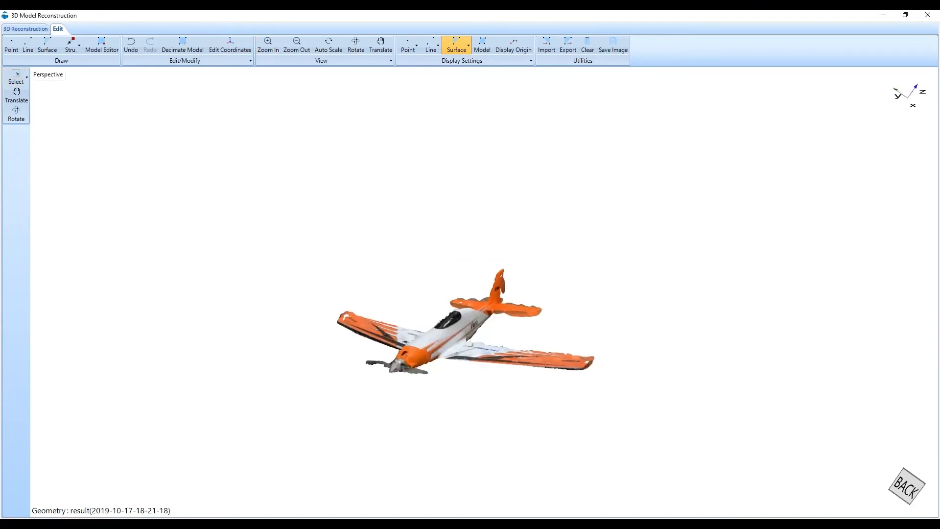
Rotate and reposition the airplane model, then open the model.vym export dialog
{"action": "left_click", "coordinate": [355, 45]}
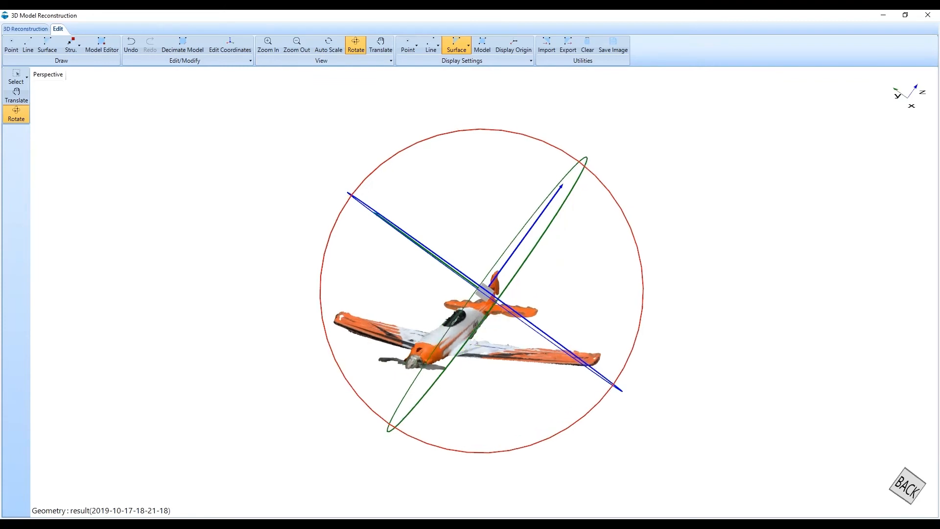
{"action": "left_click", "coordinate": [380, 45]}
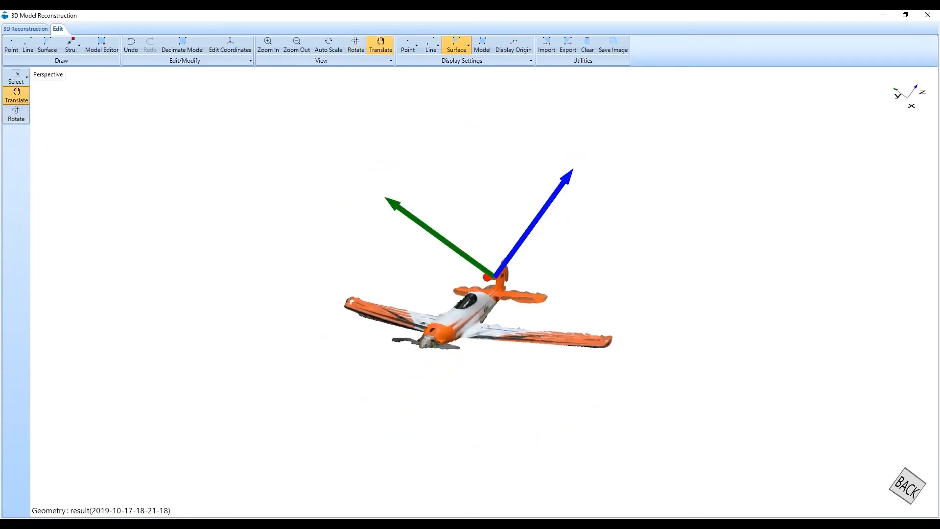
{"action": "left_click", "coordinate": [567, 46]}
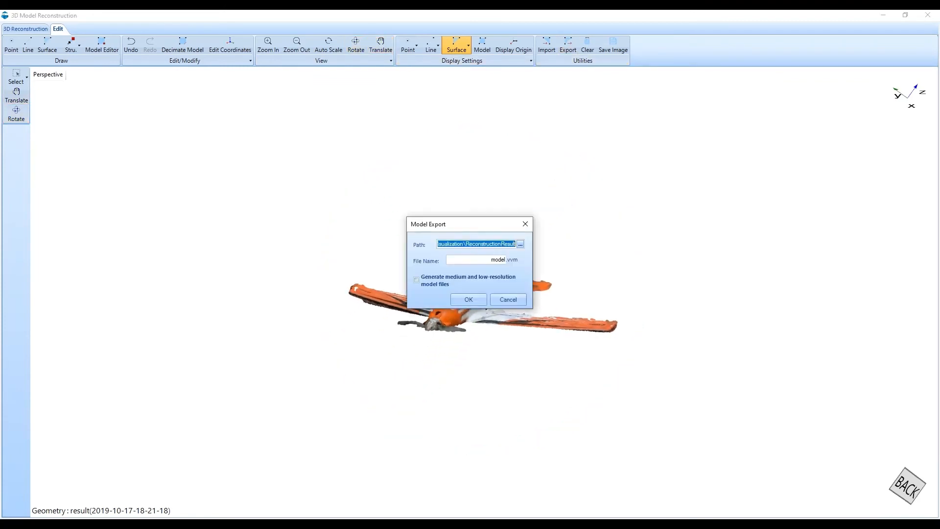